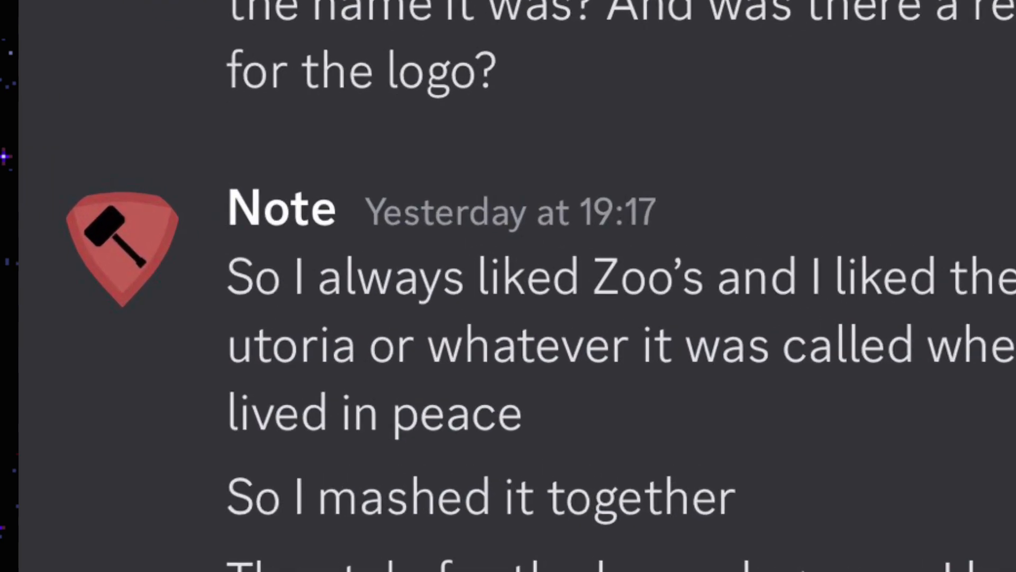
Switch the Games page from Discover to the Your Games tab, which shows no data
scroll(down, 3)
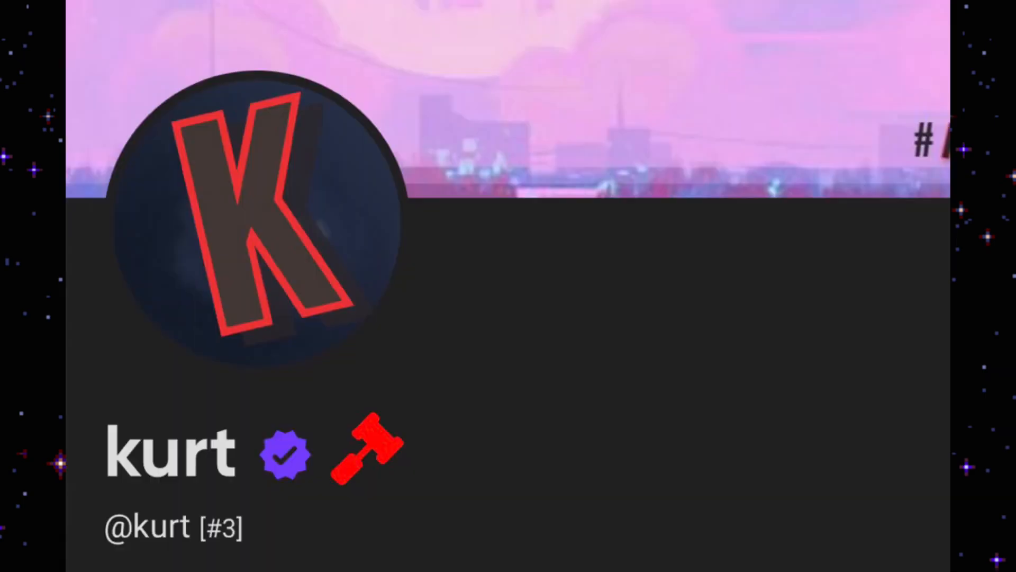
scroll(down, 3)
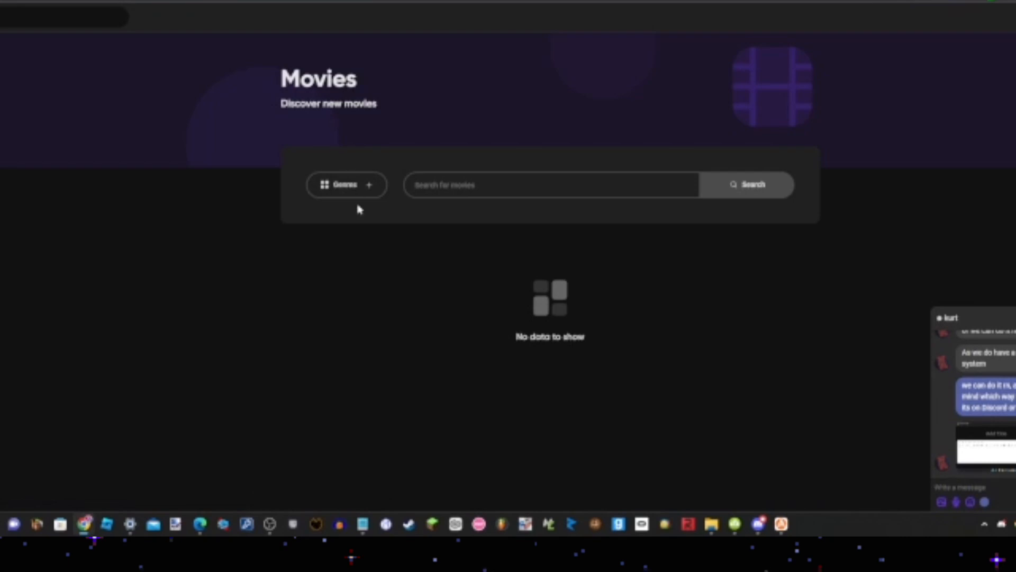
click(346, 185)
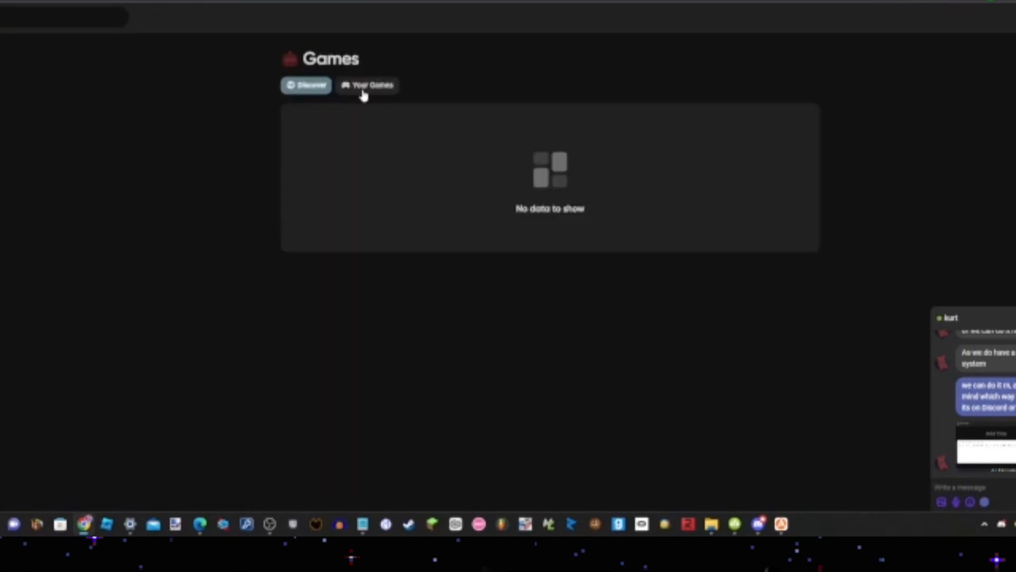
click(367, 85)
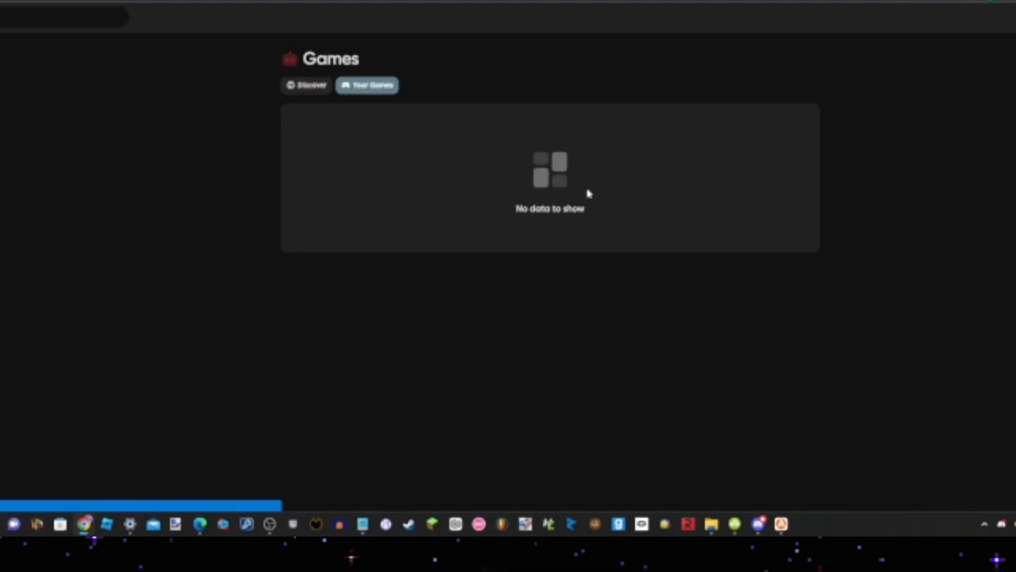